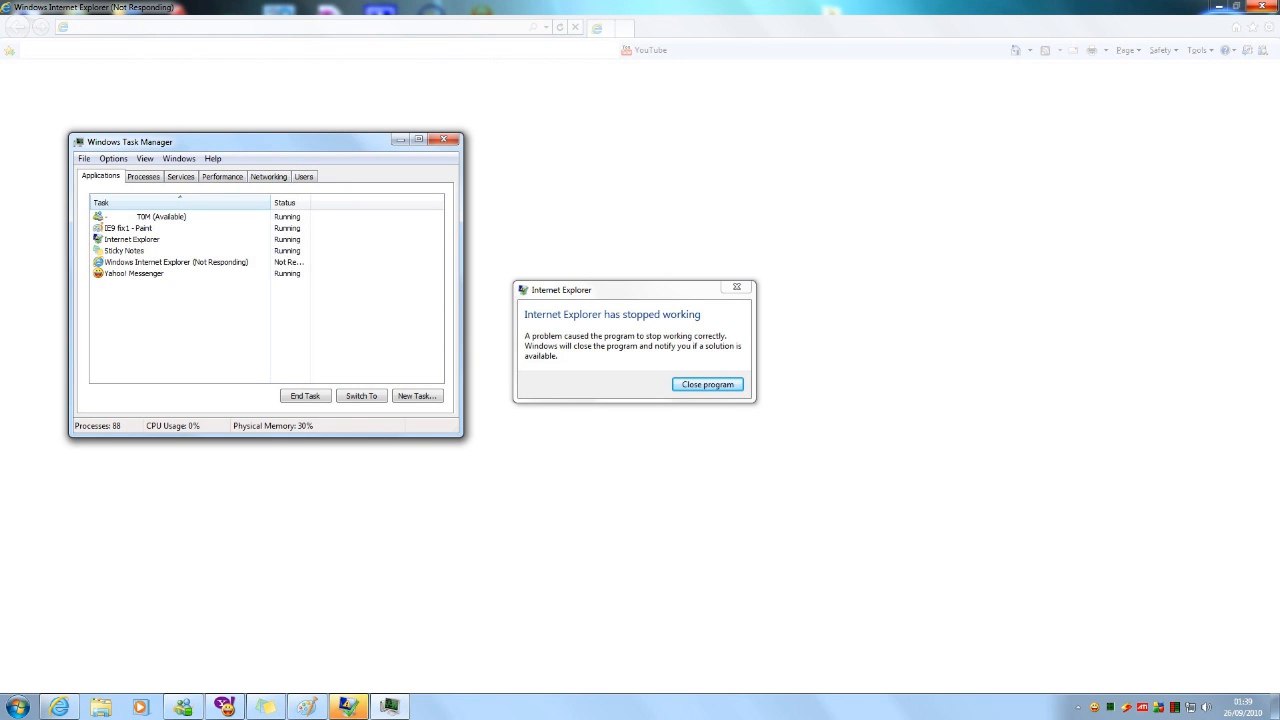
End the Not Responding Internet Explorer task and relaunch Internet Explorer (No Add-ons) from System Tools.
right_click(175, 261)
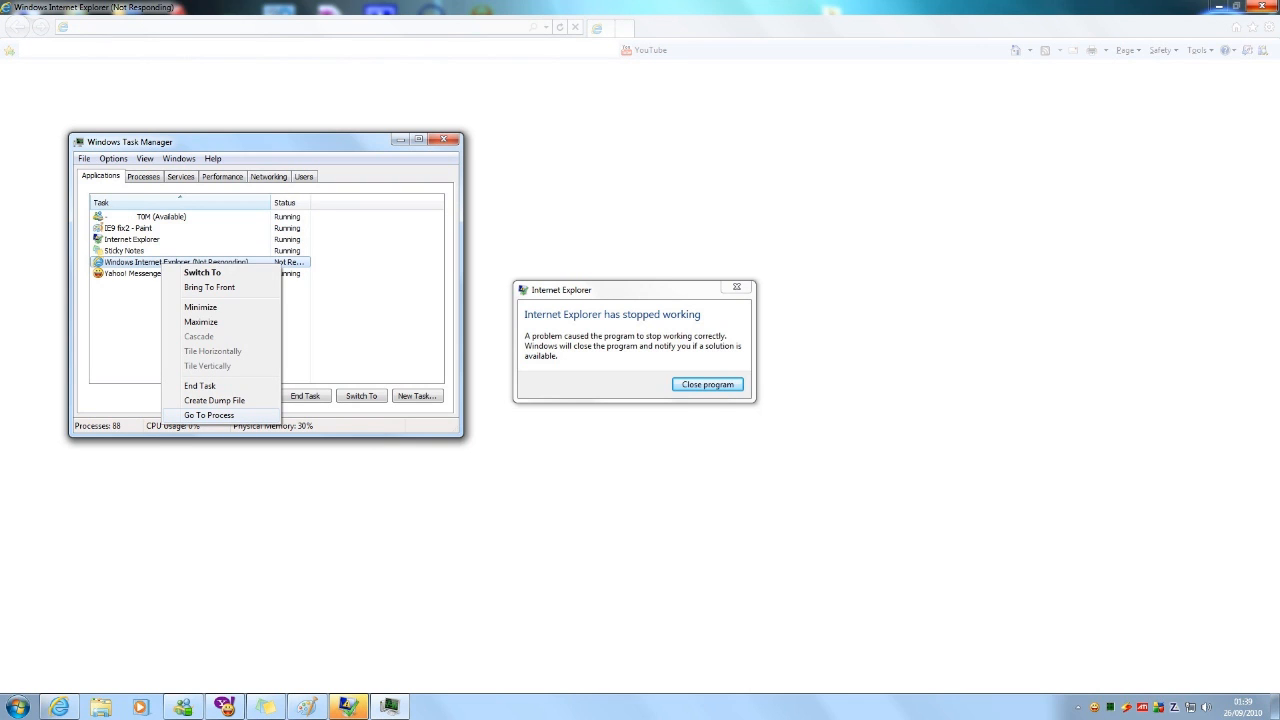
left_click(208, 415)
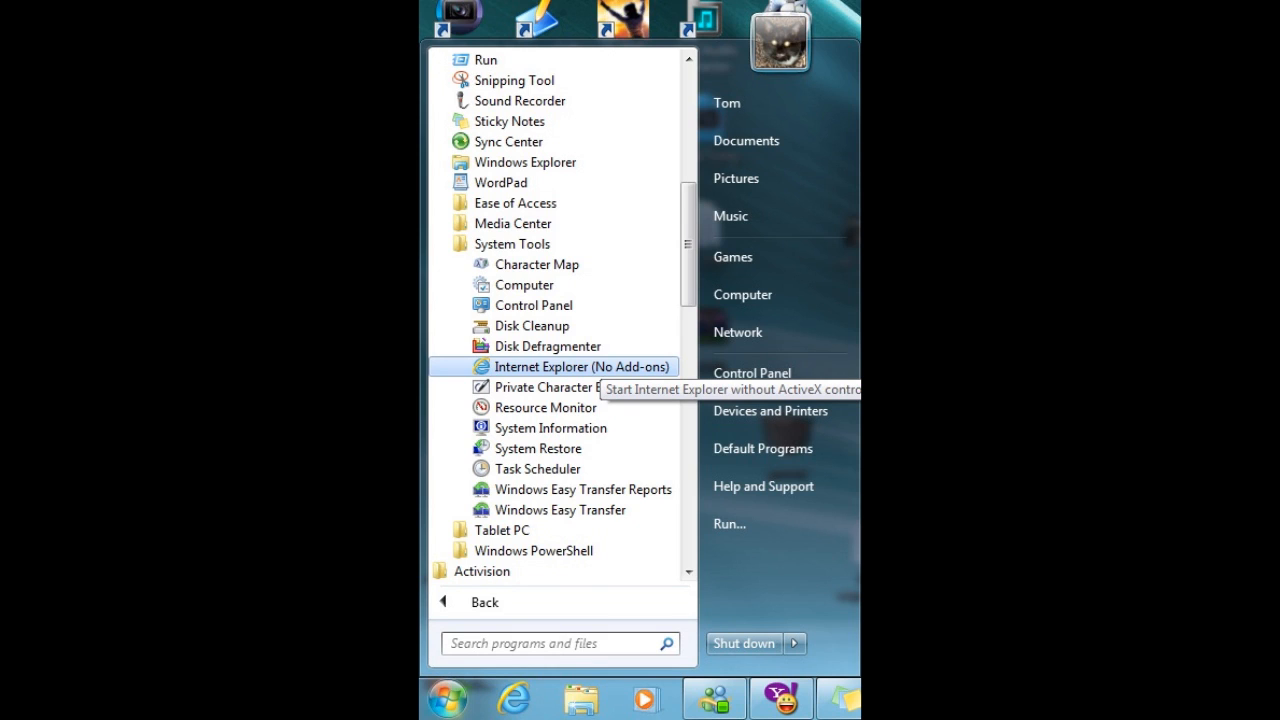
left_click(581, 366)
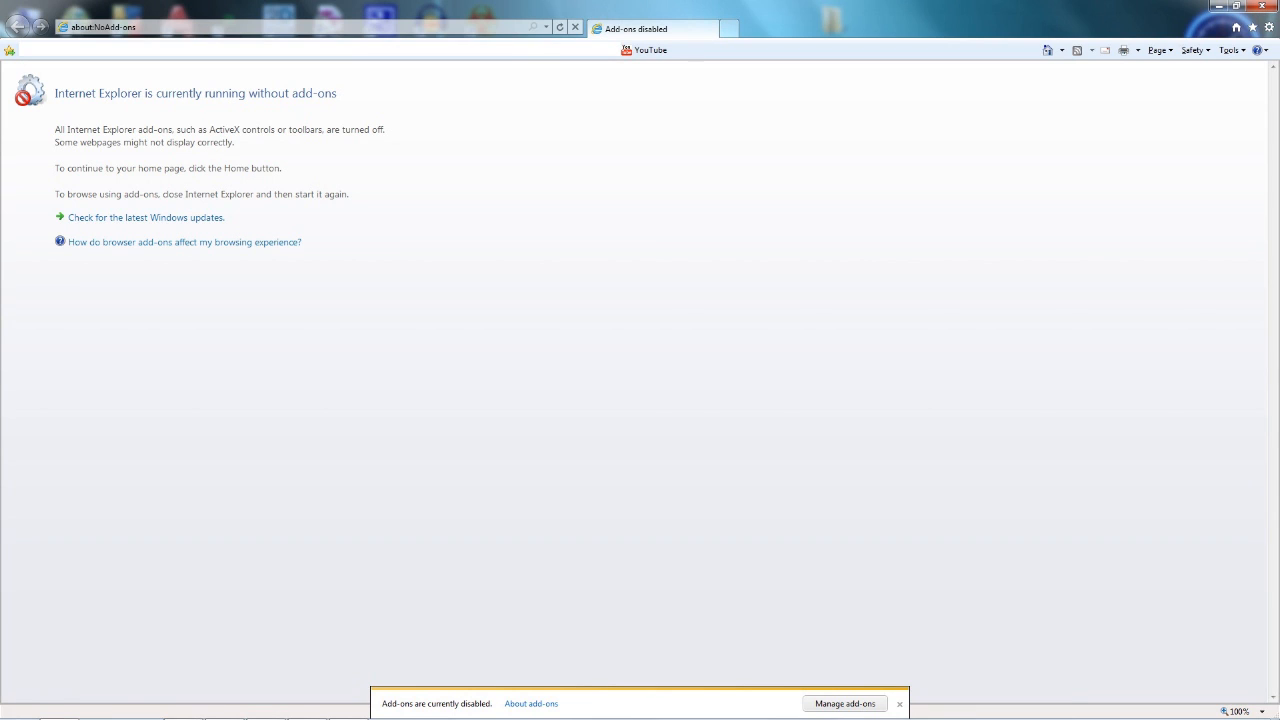
In Manage Add-ons, disable the ZoneAlarm engine and toolbar entries under Toolbars and Extensions.
left_click(843, 703)
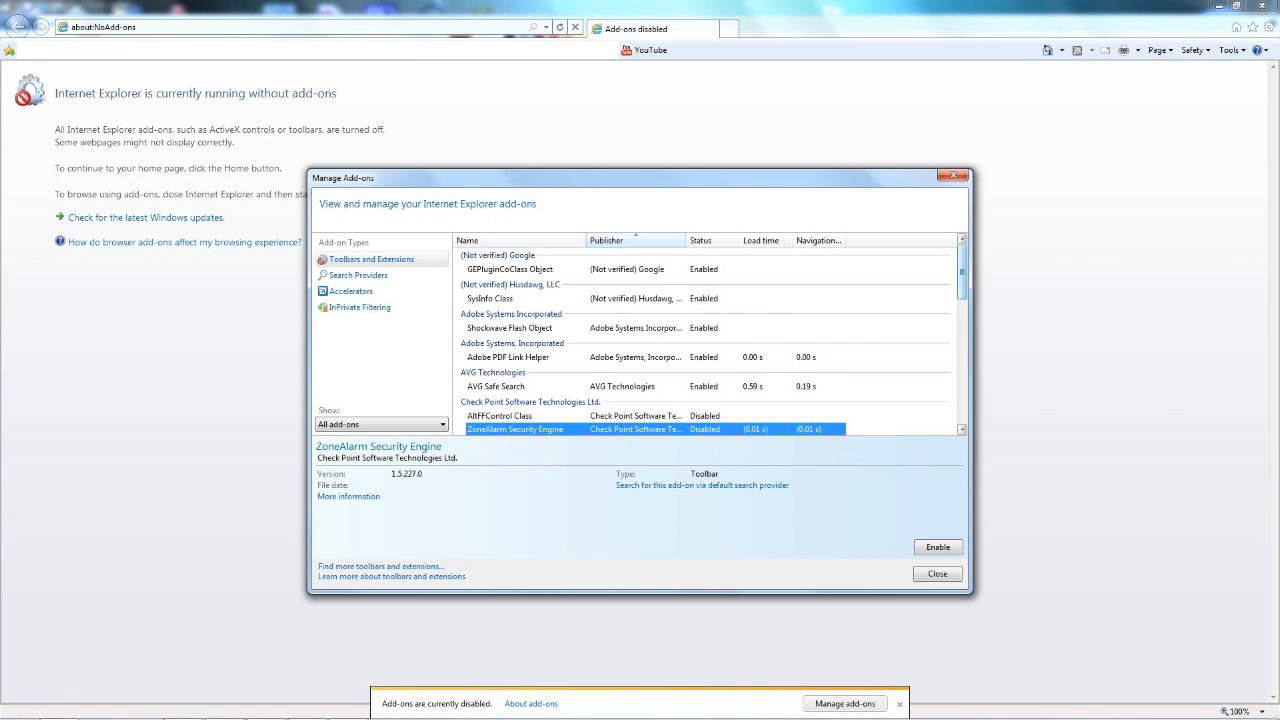
left_click(936, 573)
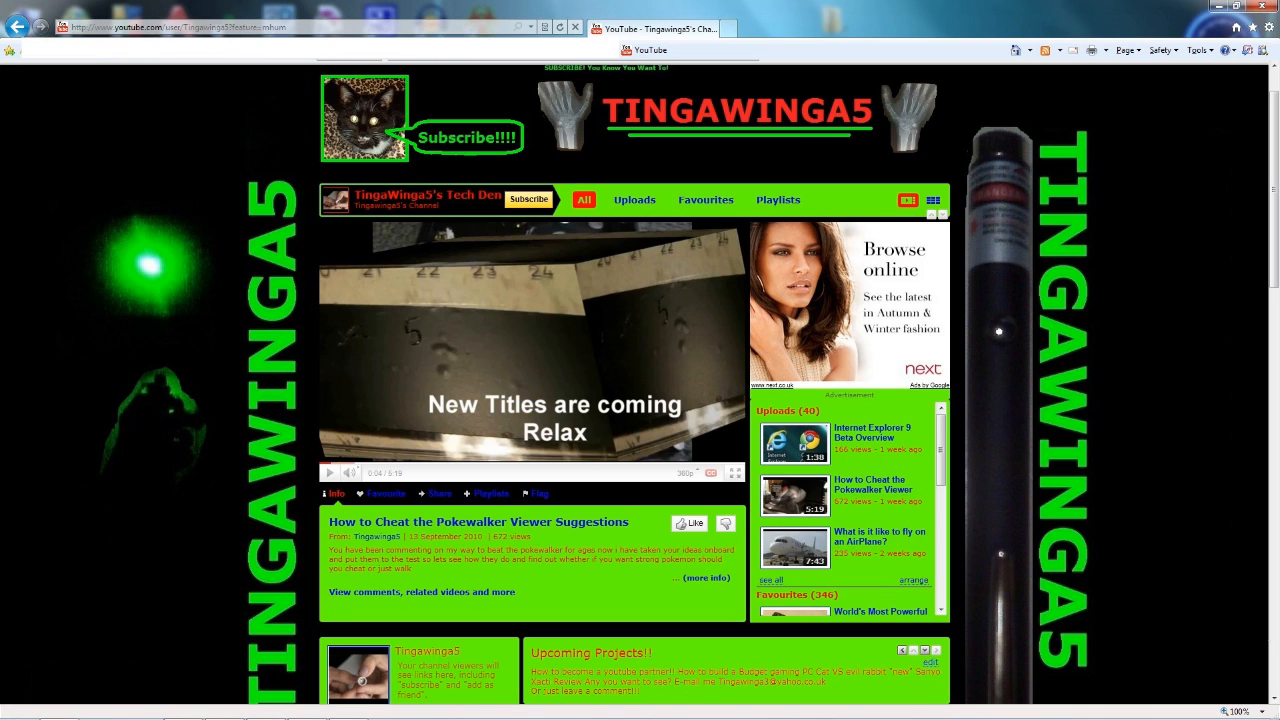
left_click(843, 703)
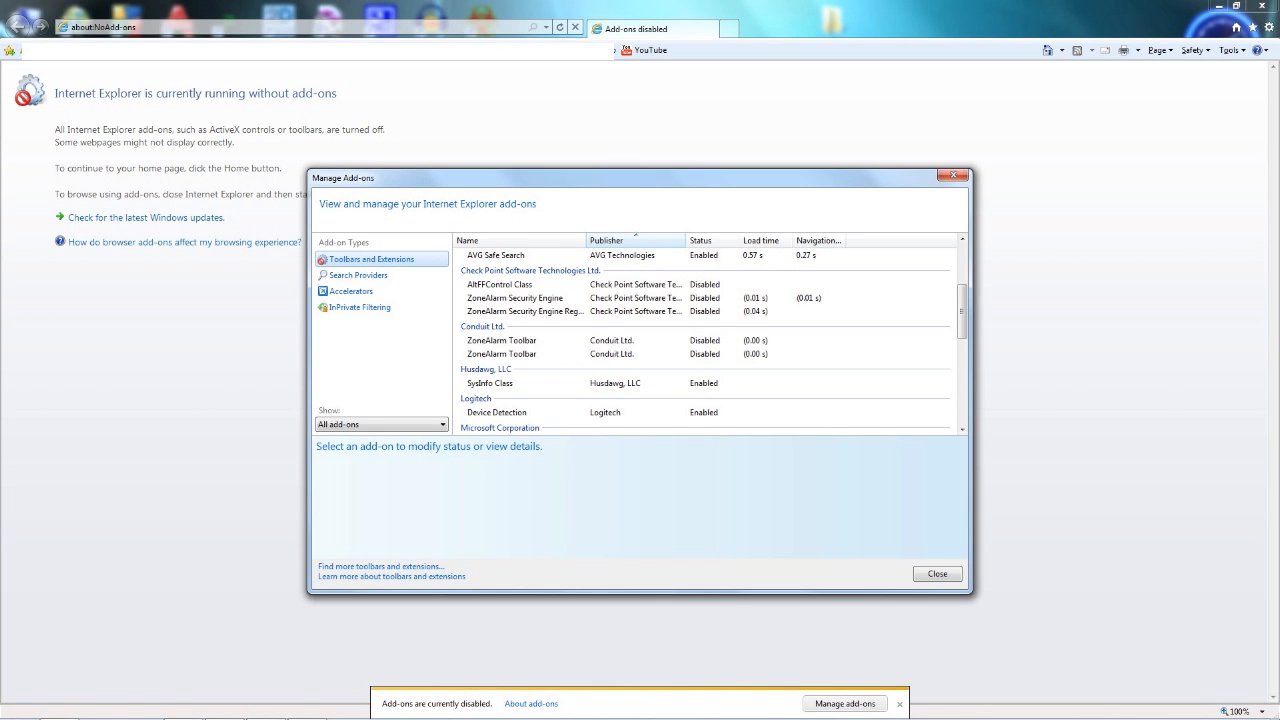